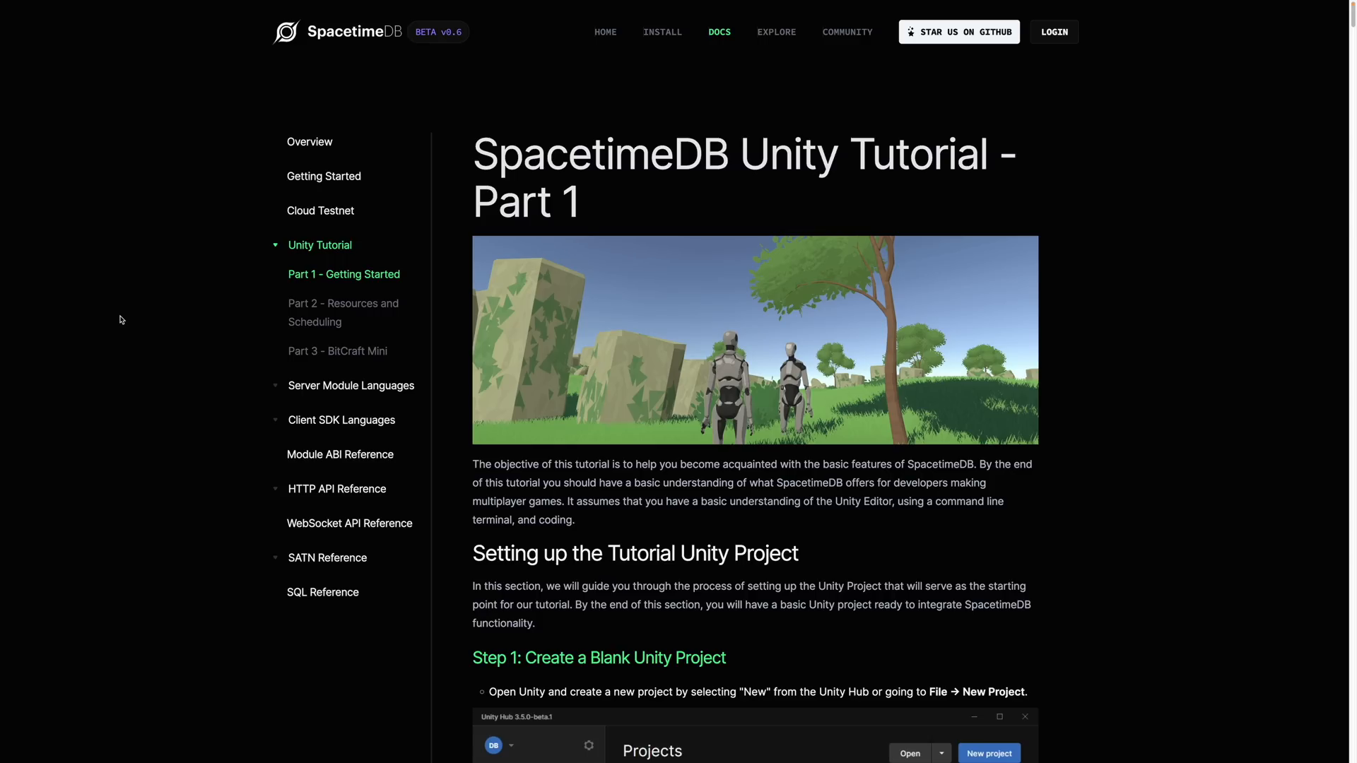
# - Navigate from the Unity tutorial to the docs Overview, then to the Getting Started page
pyautogui.click(309, 142)
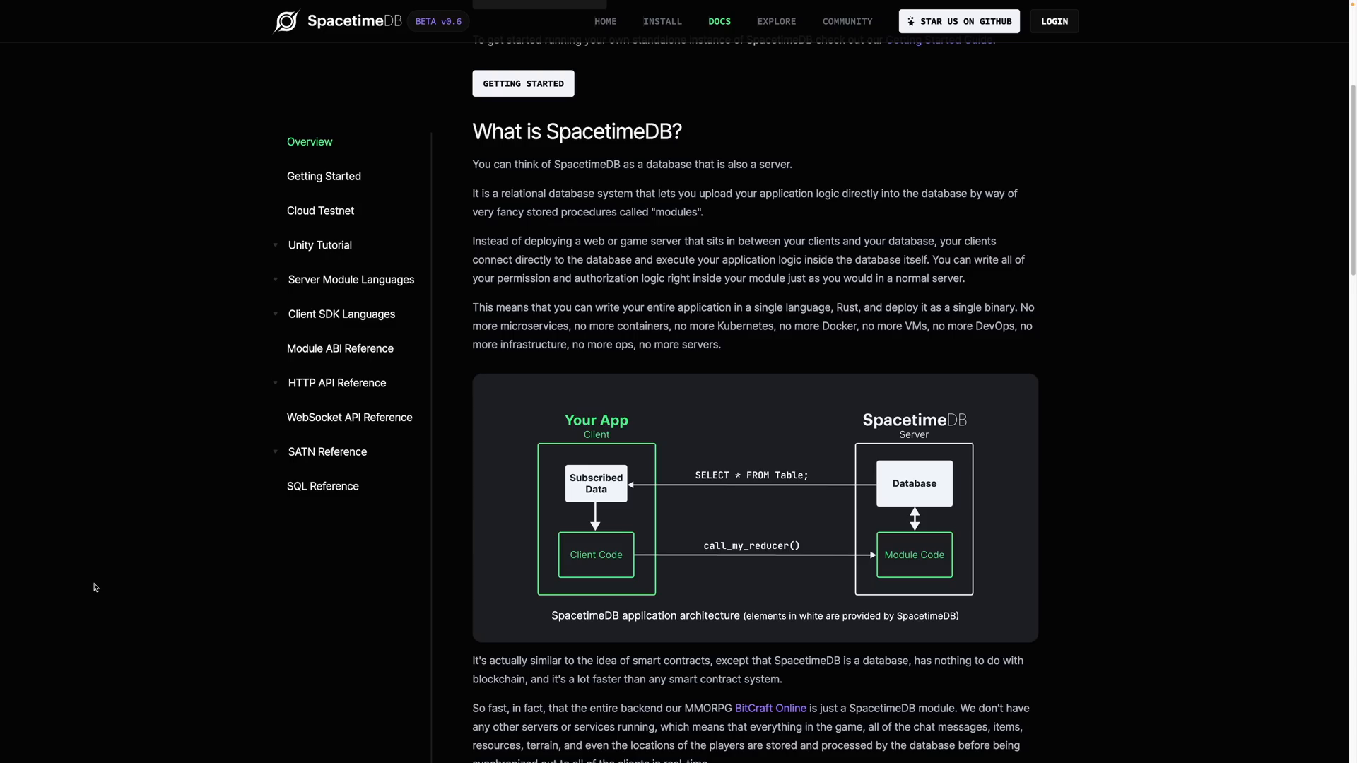
pyautogui.click(605, 21)
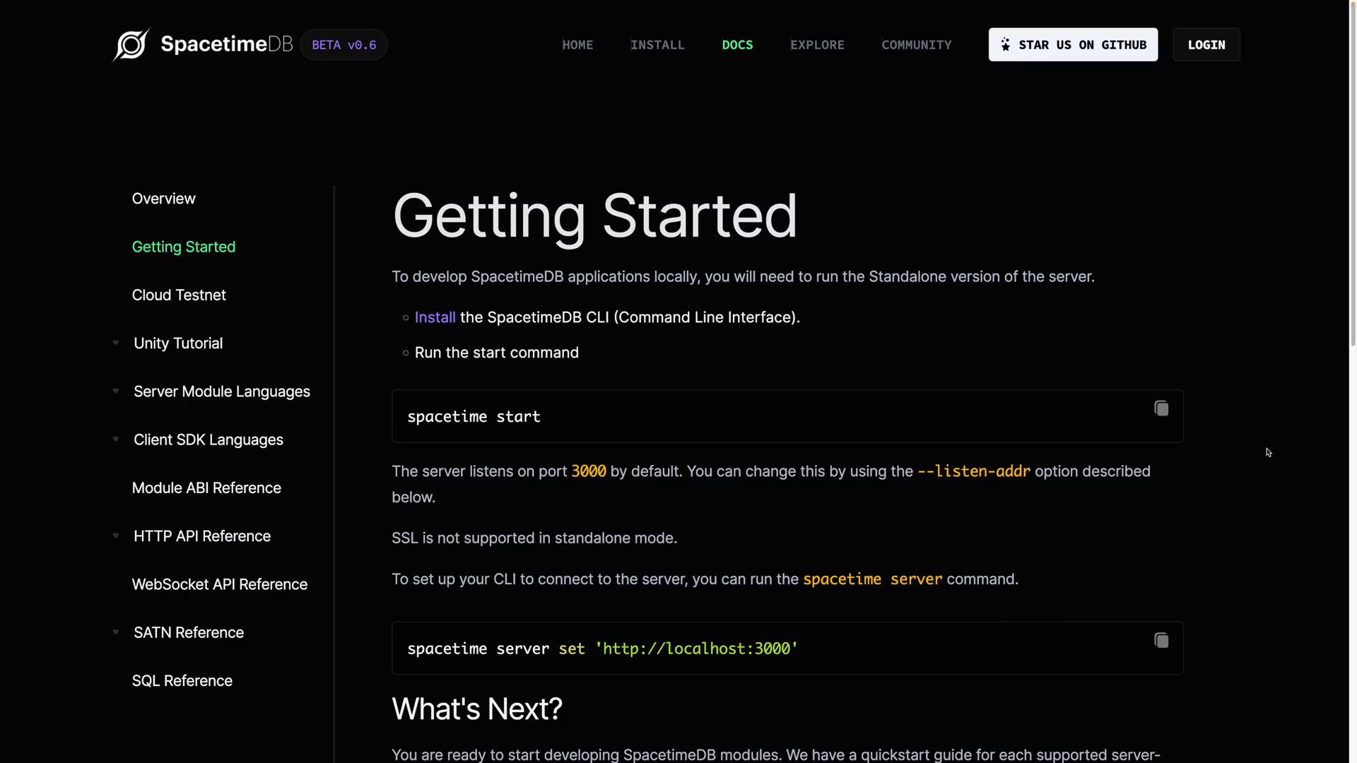
# - Read the Identities section, then reach the Install page's macOS Homebrew install command
pyautogui.click(222, 392)
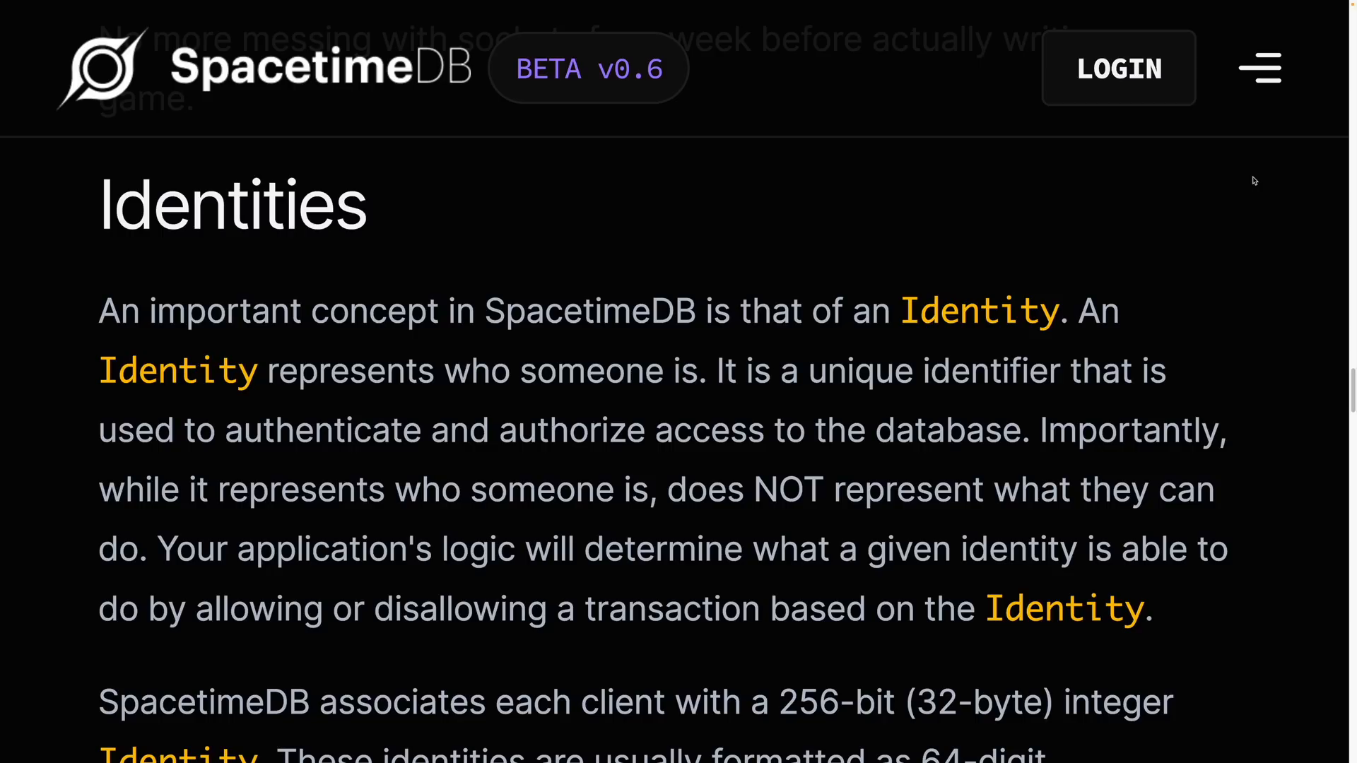
pyautogui.scroll(-3)
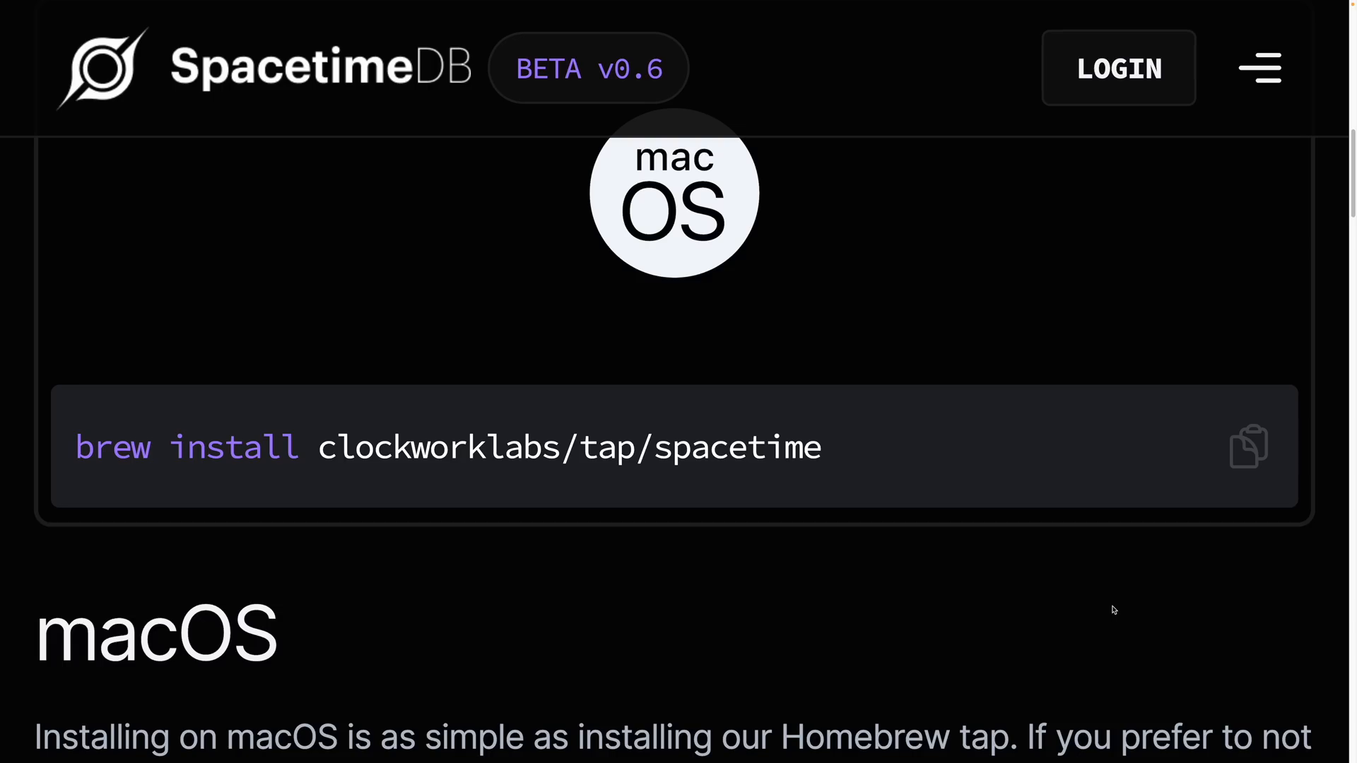
# - Scroll Getting Started down to the 'spacetime start' command block
pyautogui.scroll(-3)
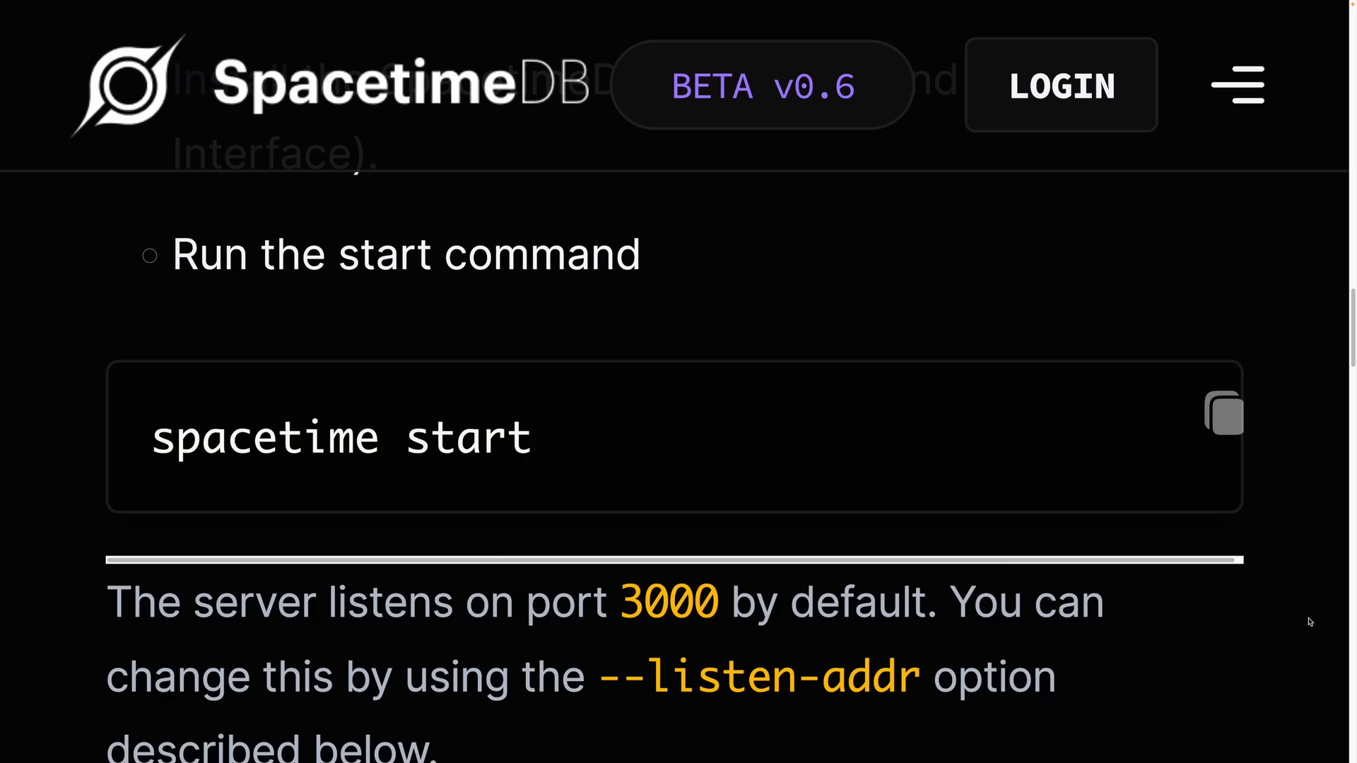
pyautogui.scroll(-3)
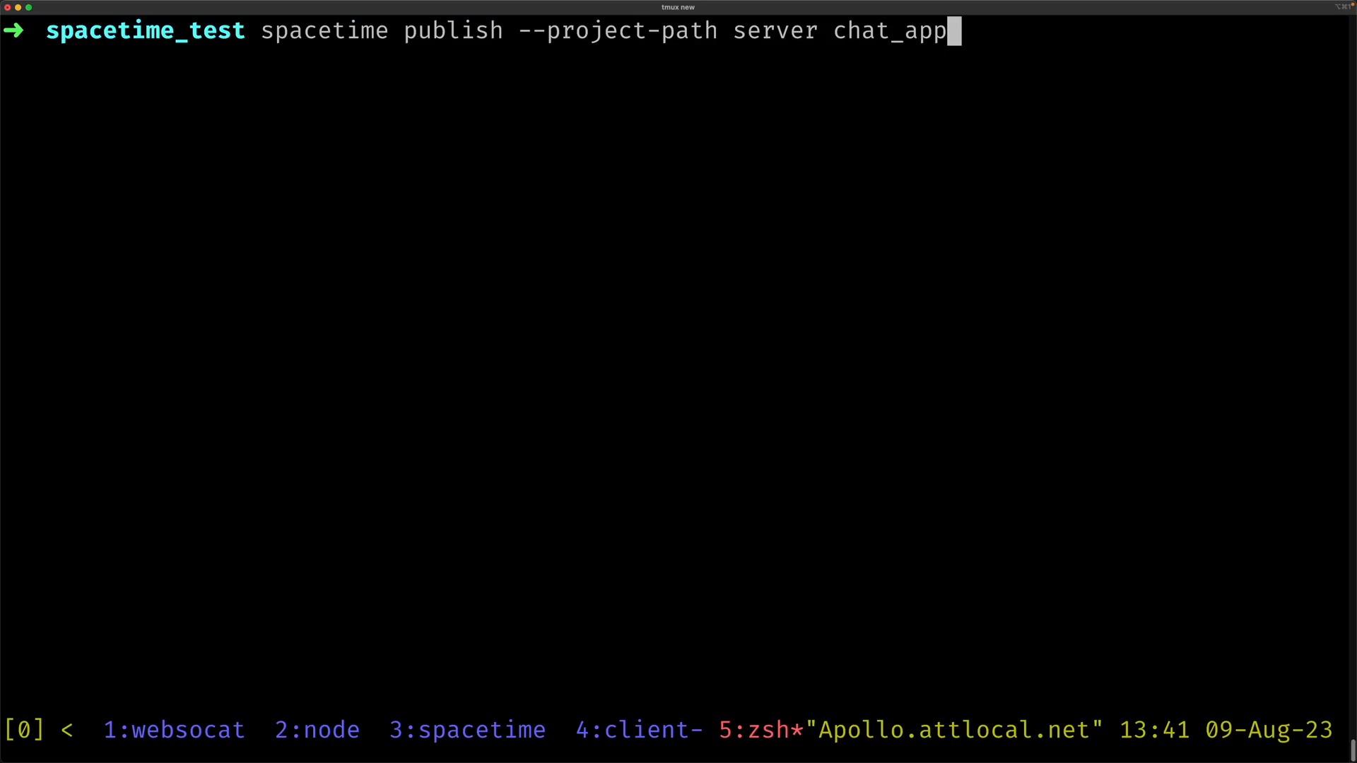
# - Run 'spacetime publish --project-path server chat_app', then enter a spacetime call send_message 'Hello, World!' command
pyautogui.press('Return')
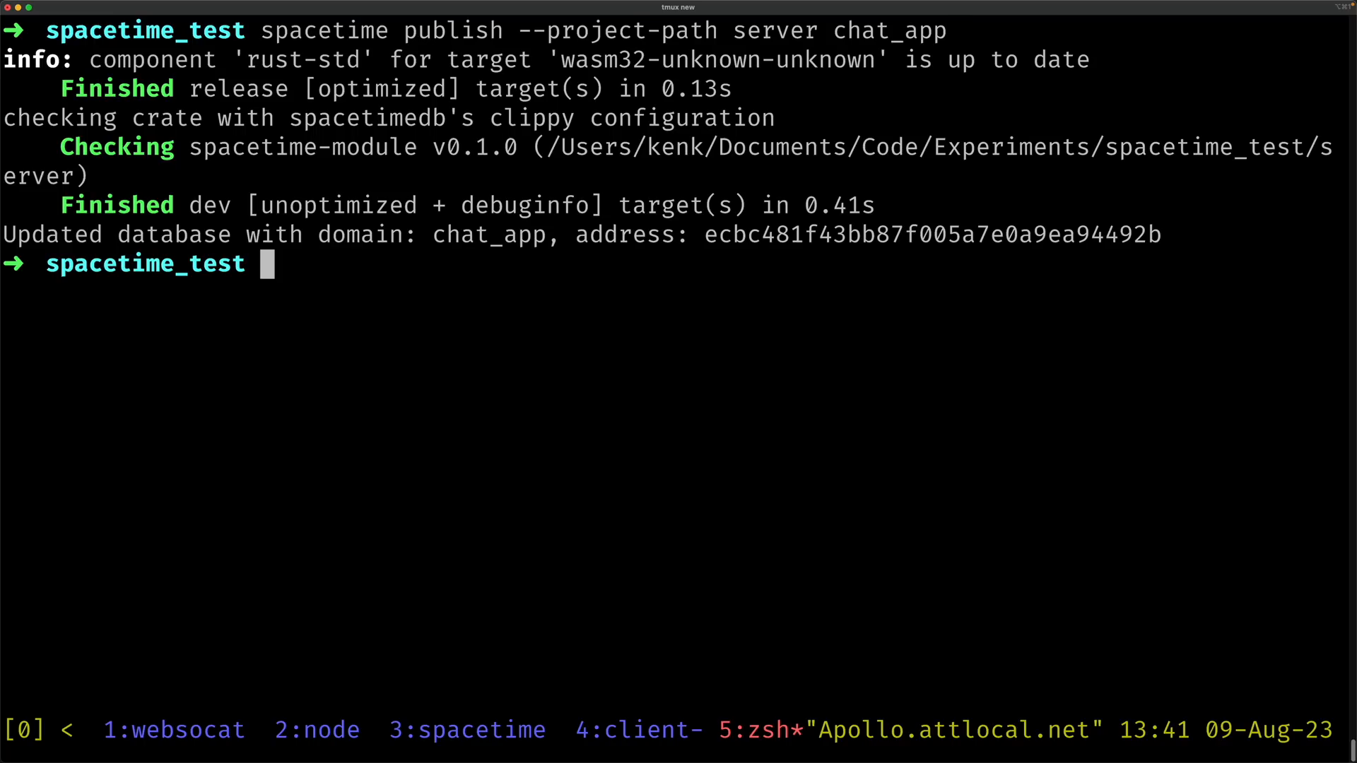
pyautogui.write('spacetime call chat_app send_message \'["Hello, World!"]\'')
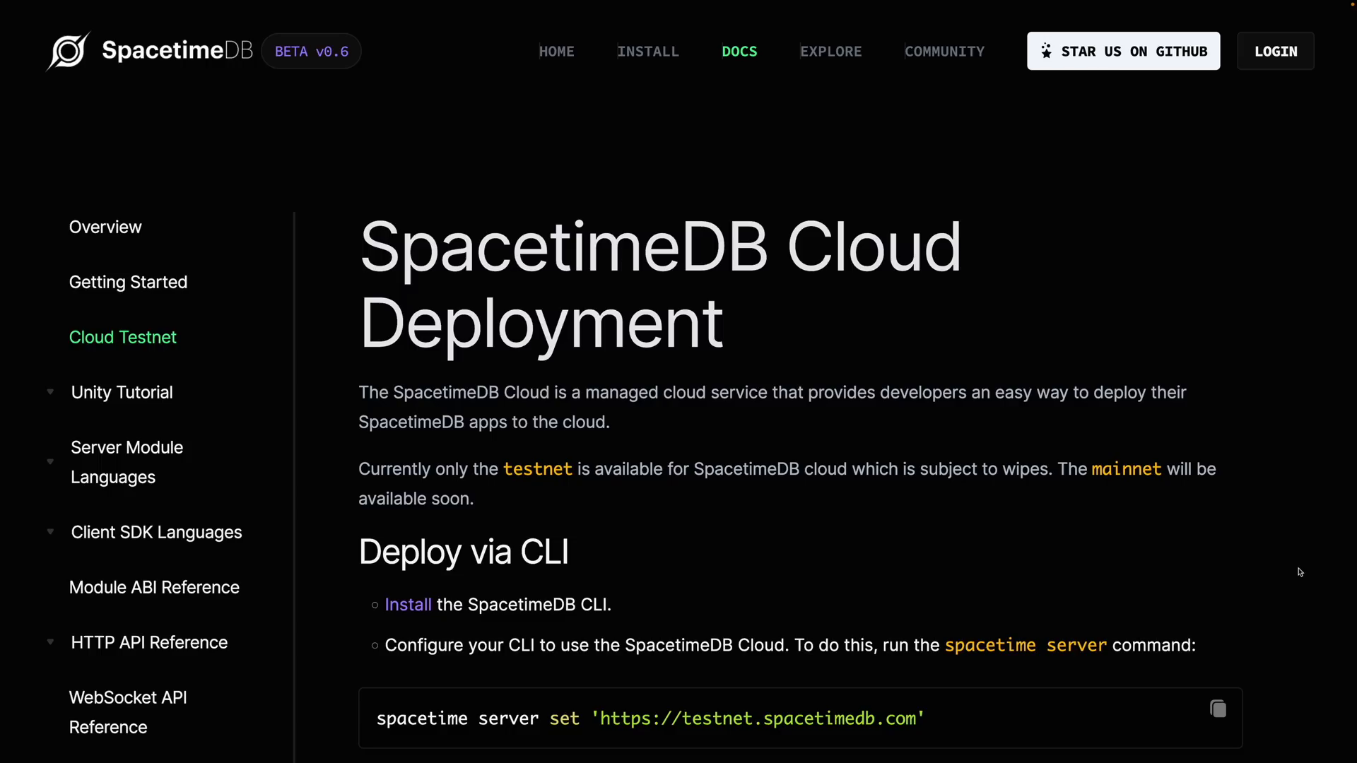
# - Go to the home page and scroll to the 'Why use SpacetimeDB' comparison
pyautogui.click(557, 51)
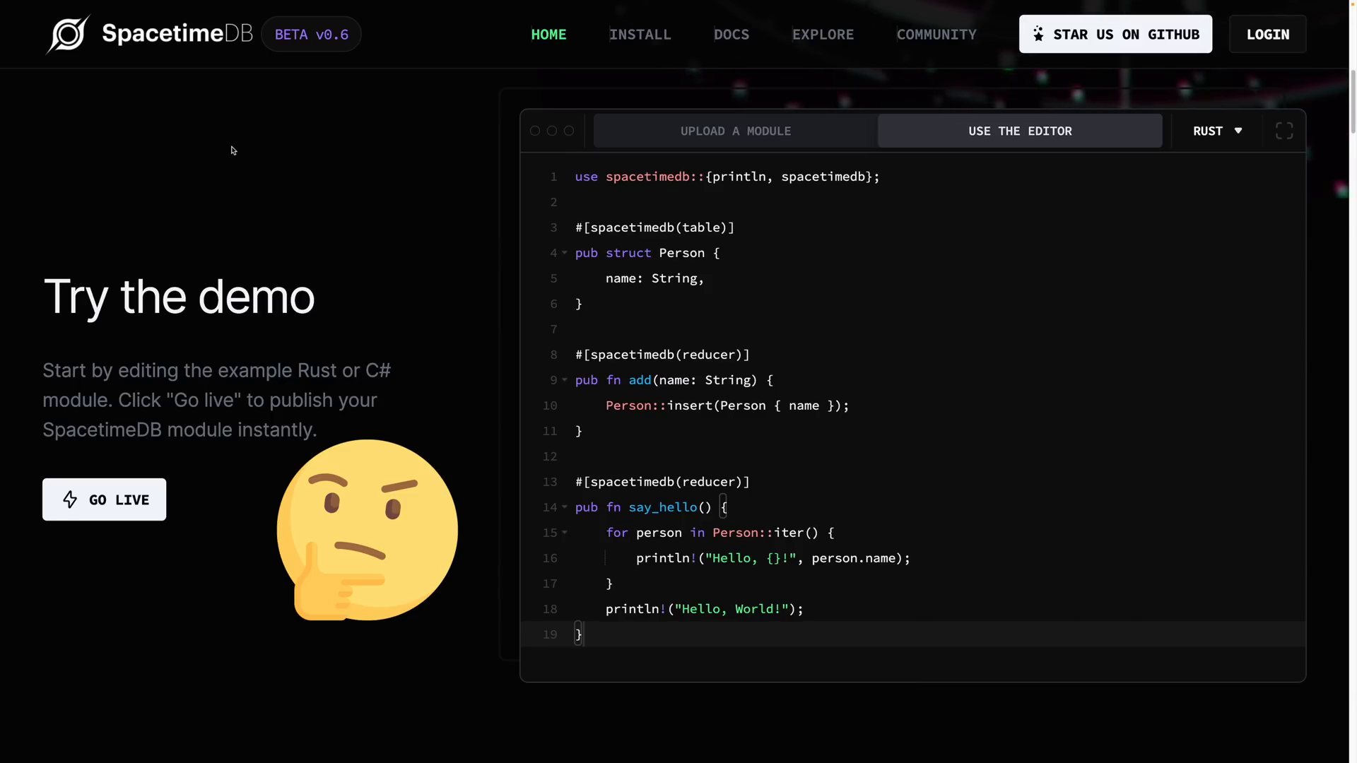
pyautogui.scroll(-3)
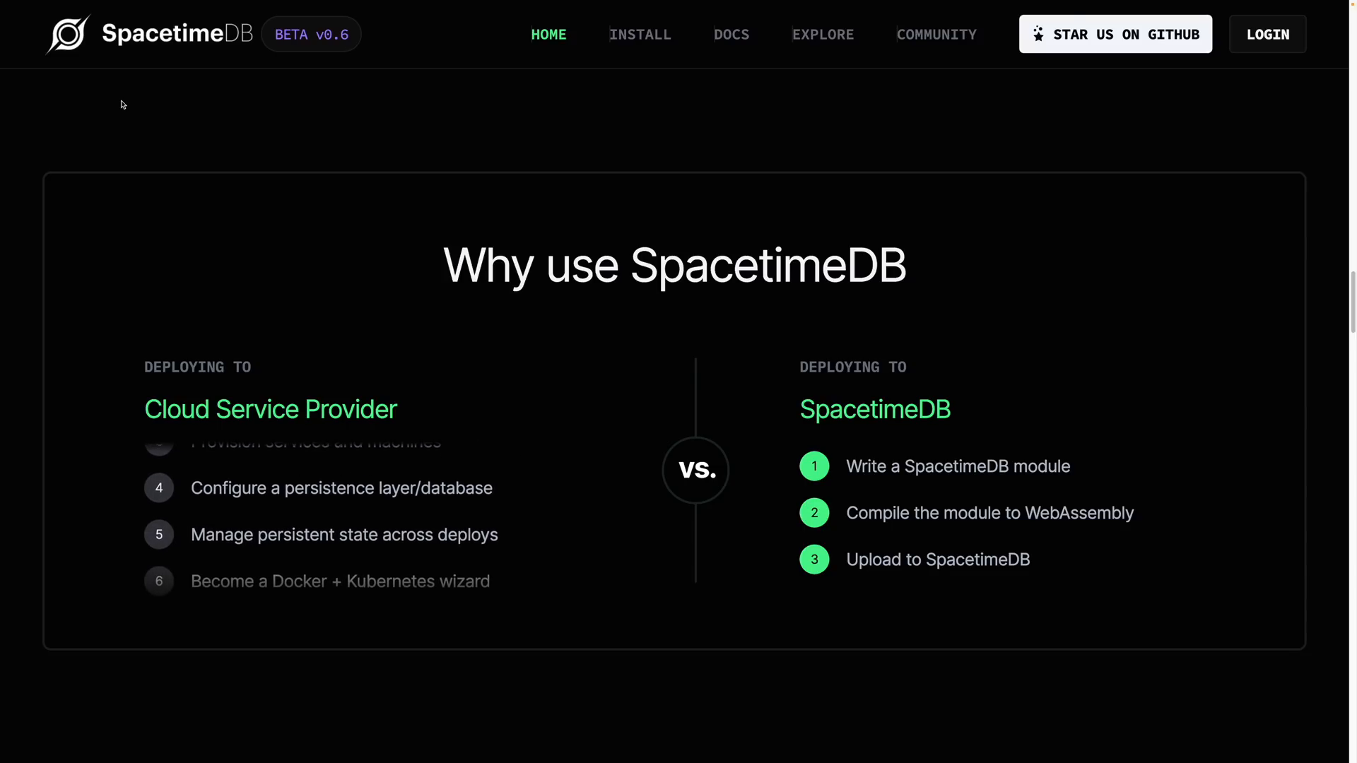